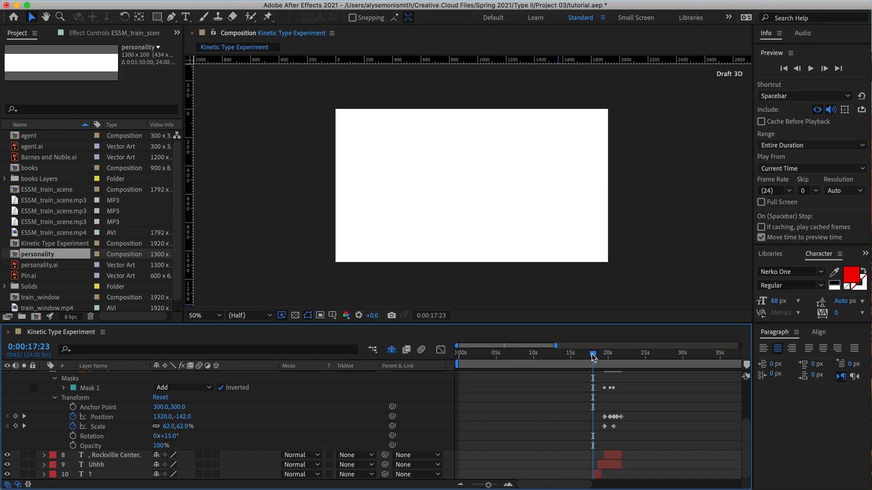
mouse_move(593, 356)
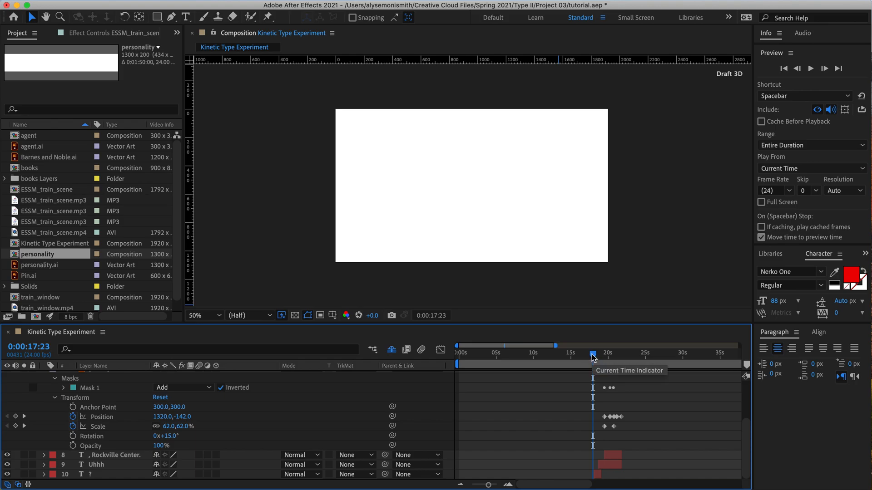
- Advance the timeline to frame 18:01 to reveal the Pin.ai layer's keyframed properties
left_click_drag(592, 356, 595, 356)
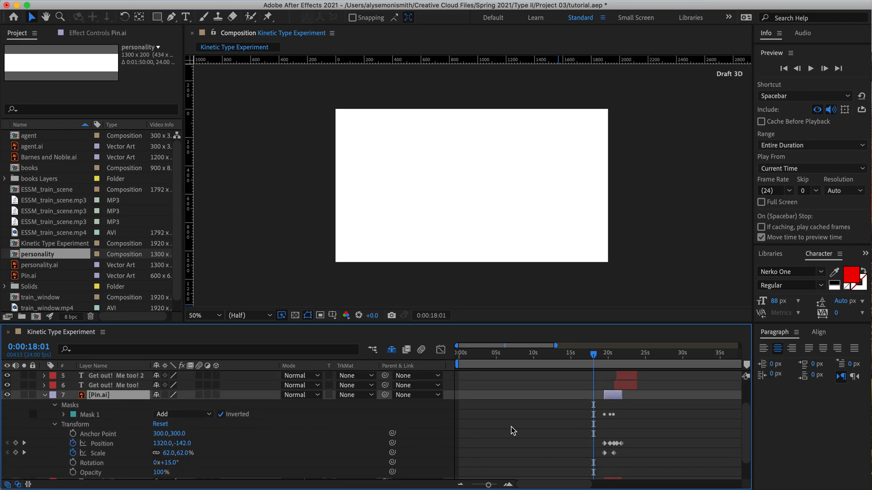
mouse_move(559, 435)
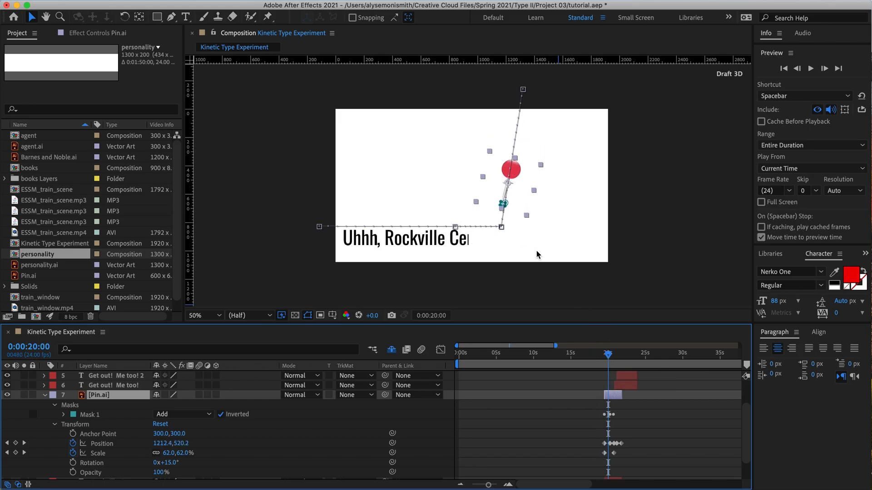
mouse_move(505, 203)
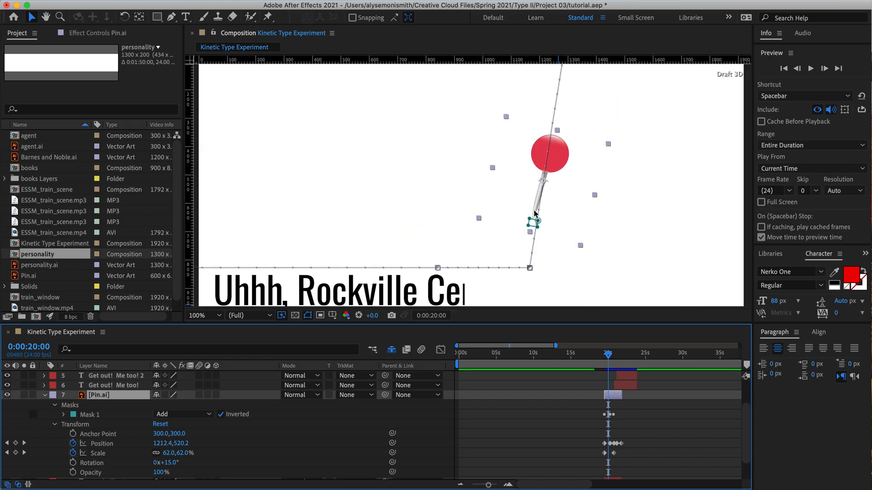
mouse_move(537, 249)
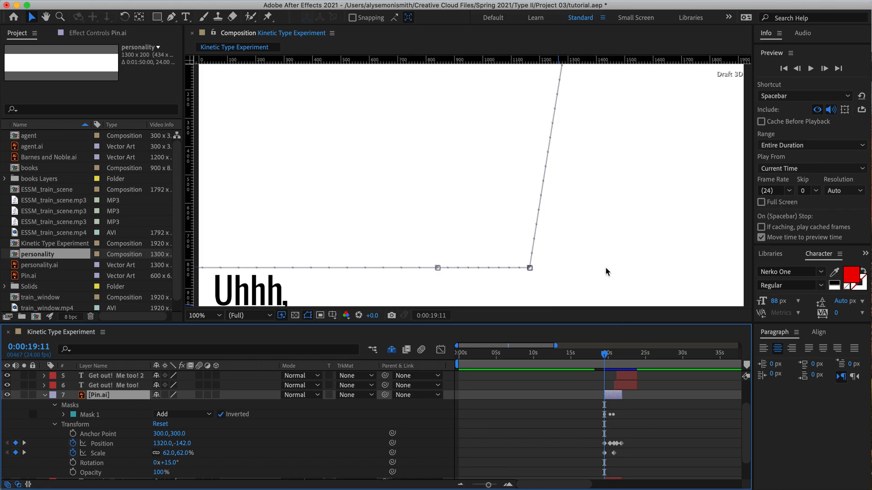
- Zoom the viewer out to 50% so the pin above the frame is visible at 19:11
left_click(203, 316)
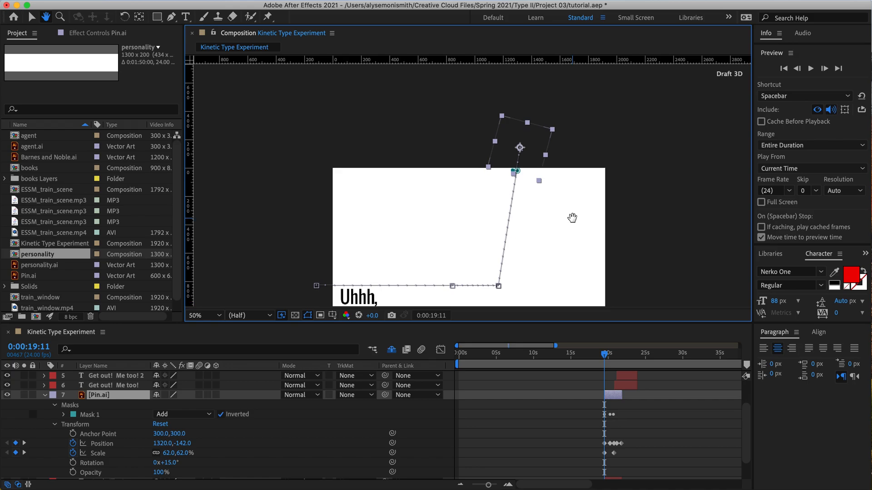
- Zoom the viewer back to 100% and scroll the timeline to the Pin.ai keyframes
left_click(204, 315)
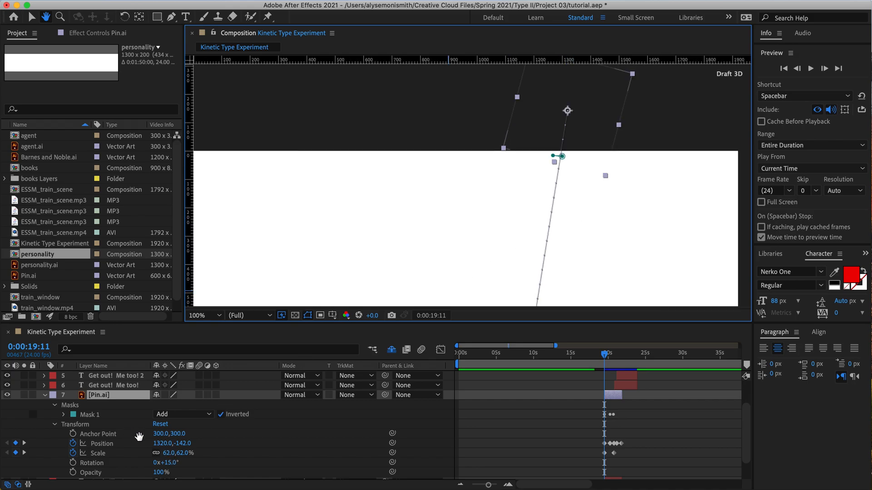
scroll("down", 3)
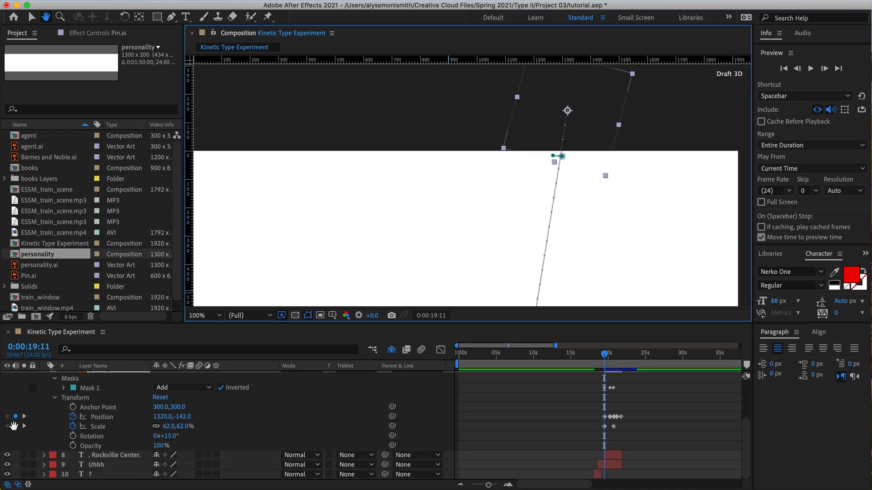
mouse_move(608, 194)
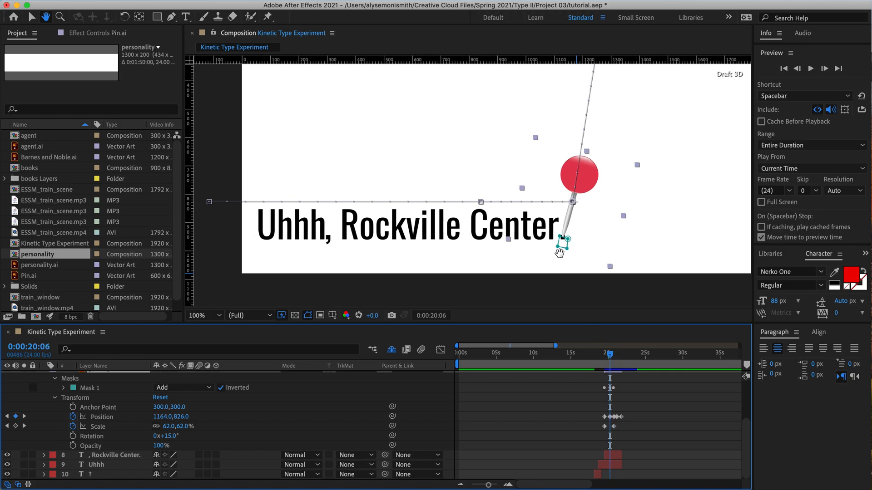
mouse_move(226, 382)
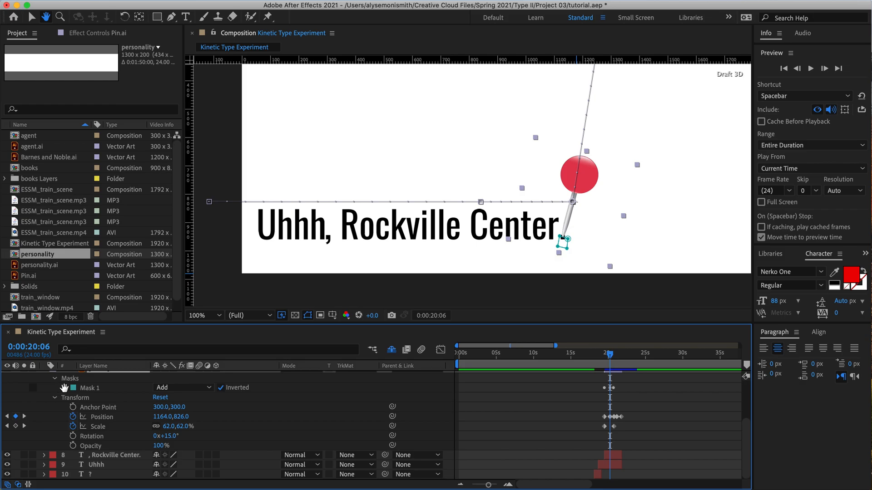
- Keyframe Mask 1's path at 20:06 and reshape it around the pin tip in the period
left_click(47, 388)
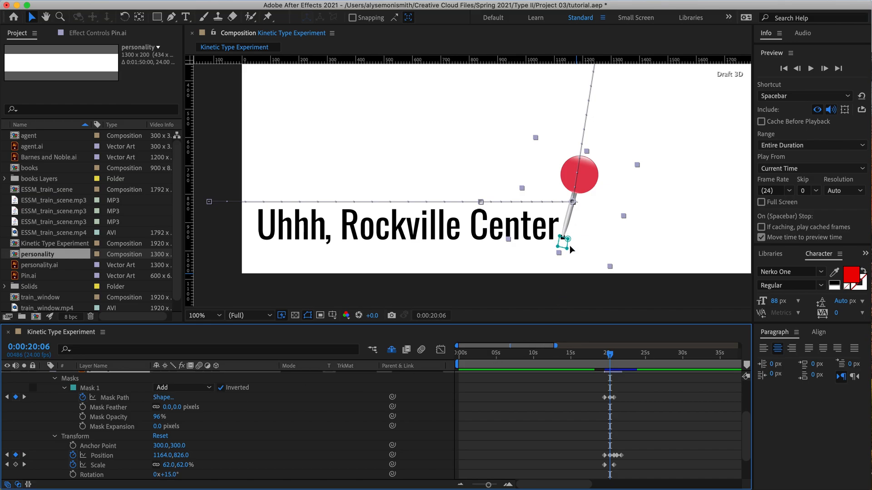
left_click(219, 315)
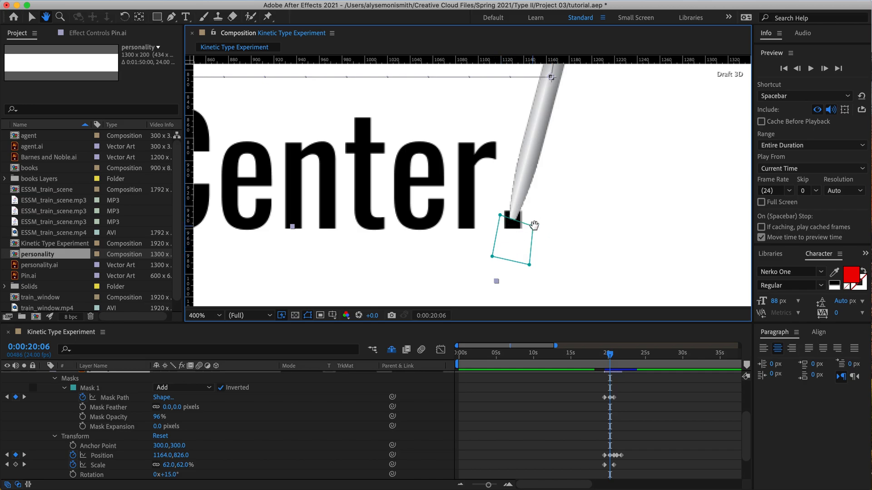
left_click(204, 315)
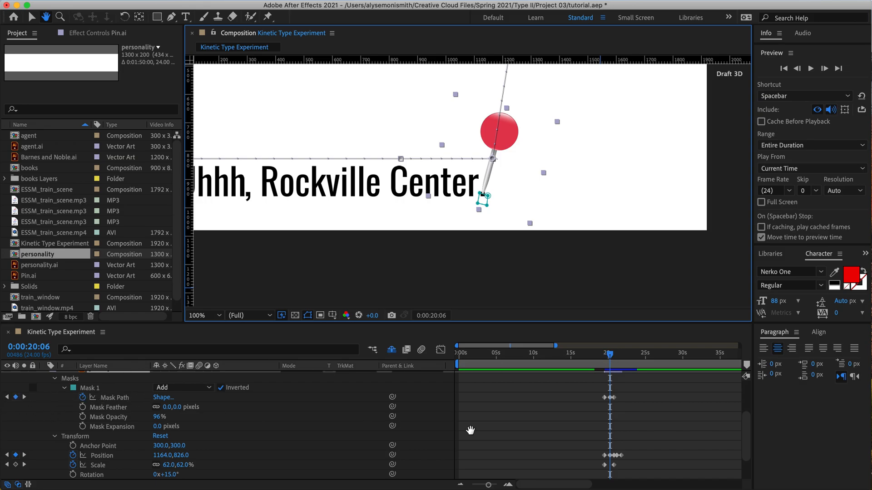
mouse_move(610, 358)
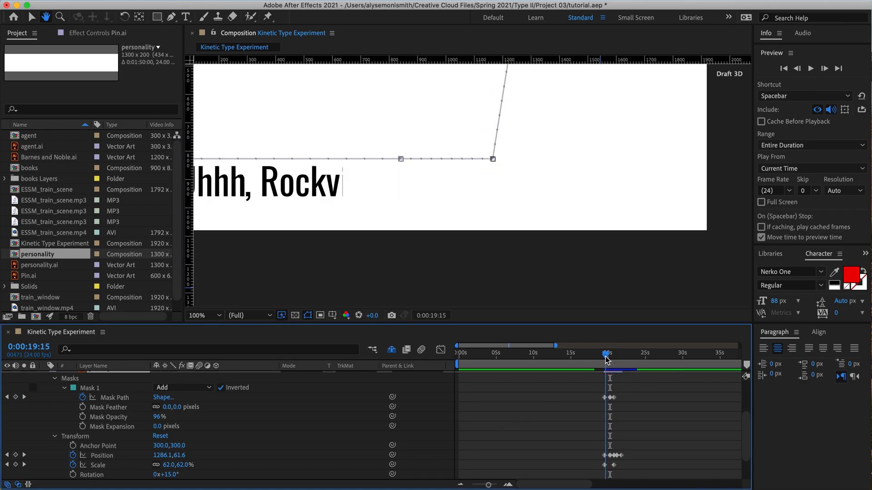
- Return to 19:11 and pan the zoomed viewer to the frame's top edge and the pin's motion path
left_click(605, 360)
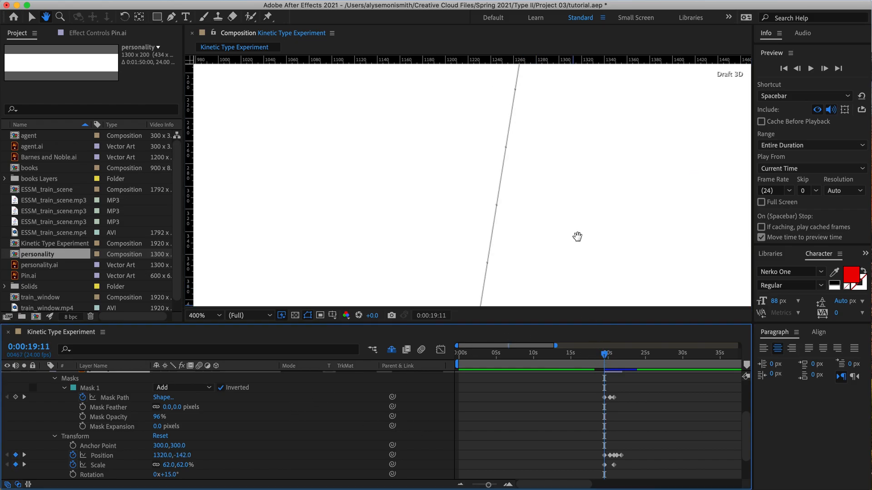
left_click_drag(577, 236, 559, 214)
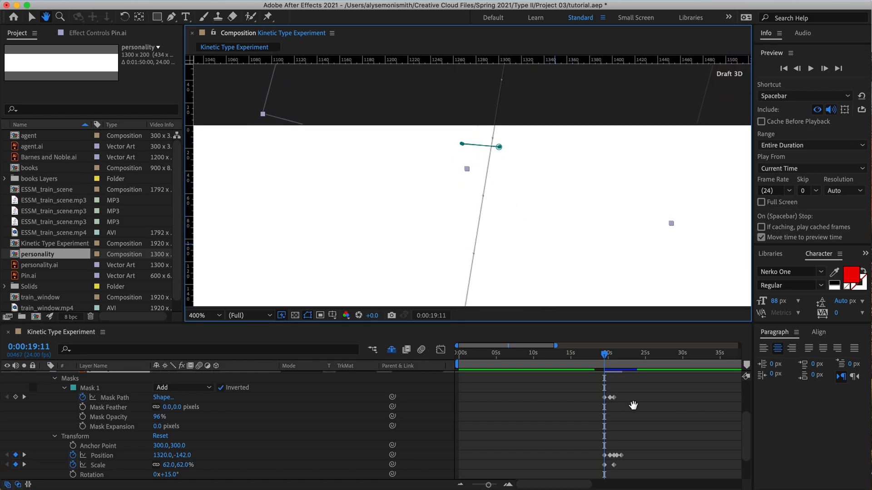
mouse_move(605, 357)
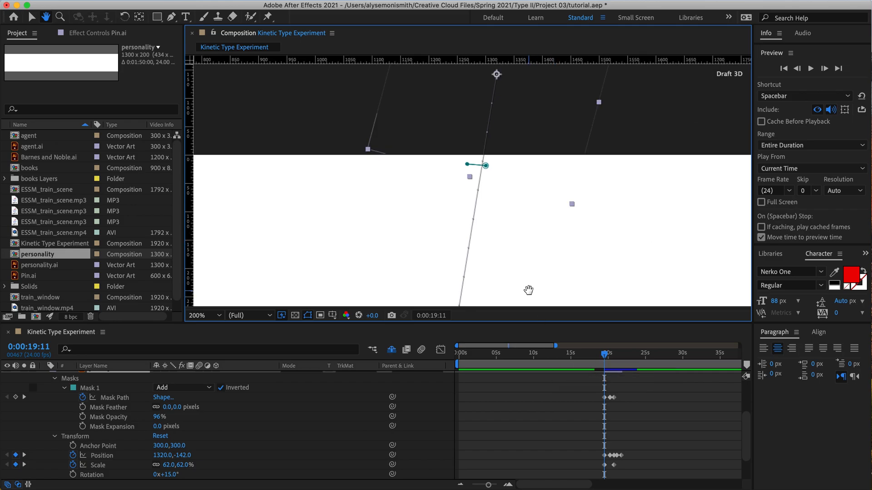
left_click_drag(528, 290, 547, 217)
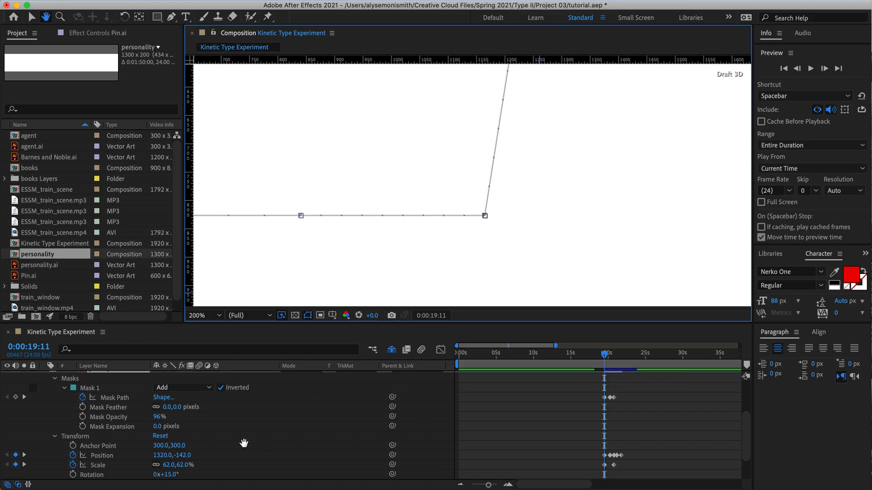
mouse_move(605, 366)
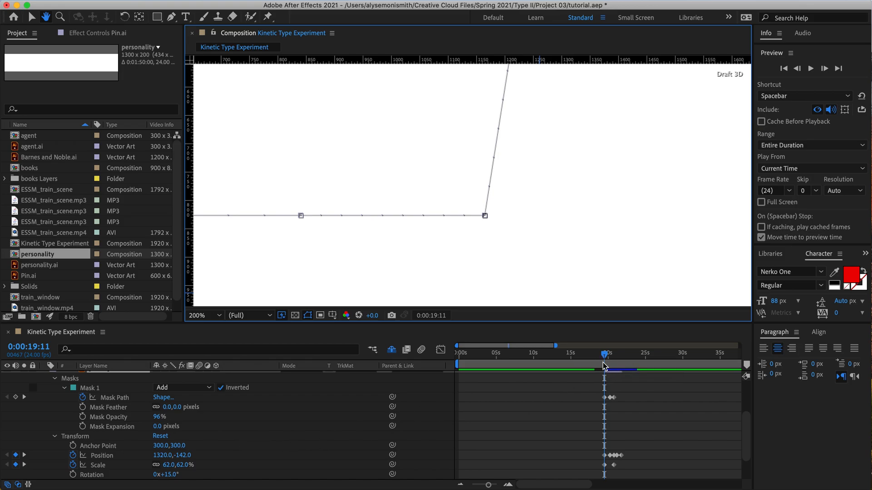